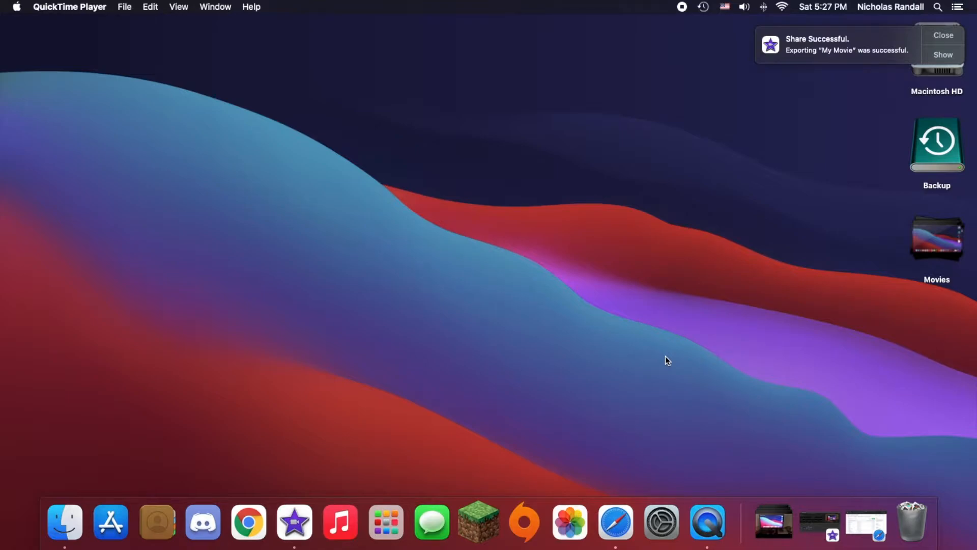
mouse_move(969, 216)
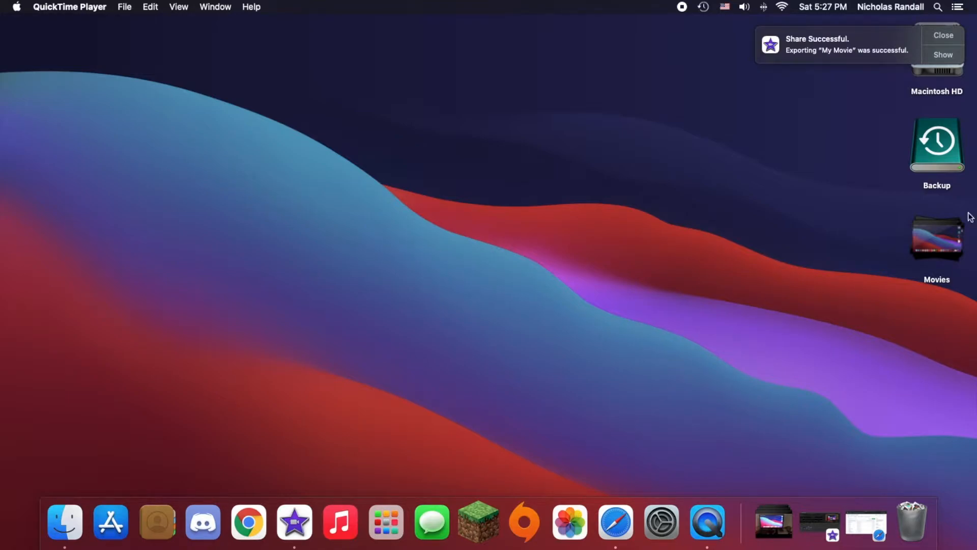
- Close the 'Share Successful' export notification and bring Safari to the front
left_click(941, 35)
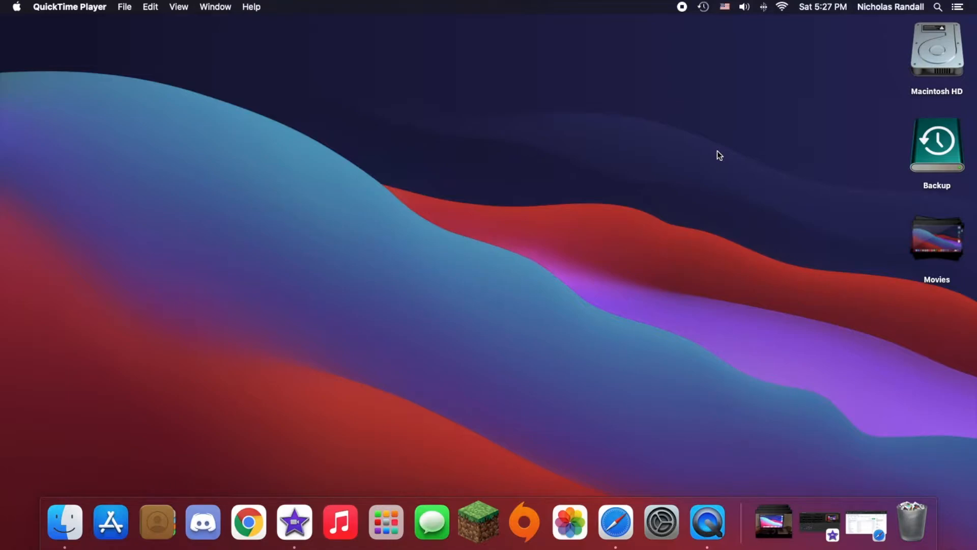
left_click(615, 521)
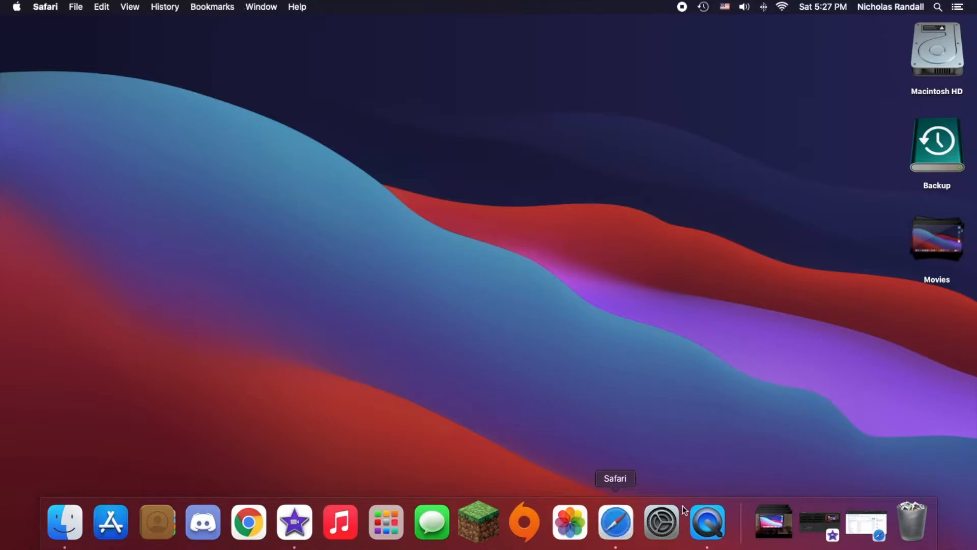
- Download bigsur-icons-for-catalina as a ZIP via Code > Download ZIP and check Safari's downloads
left_click(614, 521)
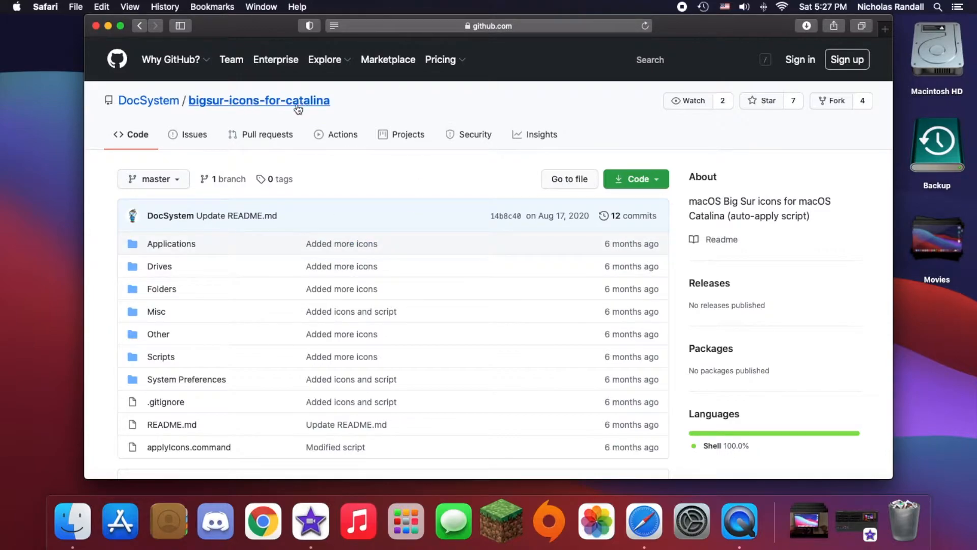
mouse_move(148, 101)
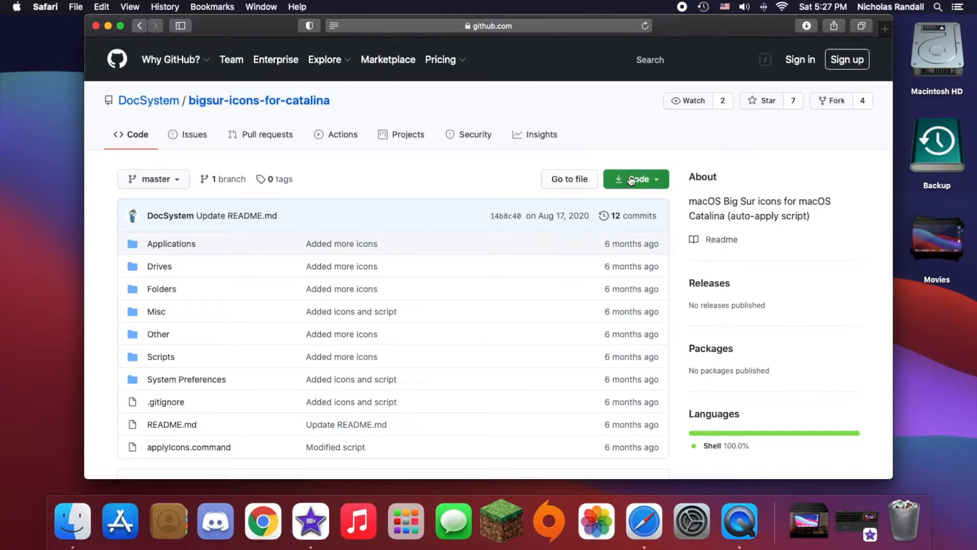
left_click(631, 178)
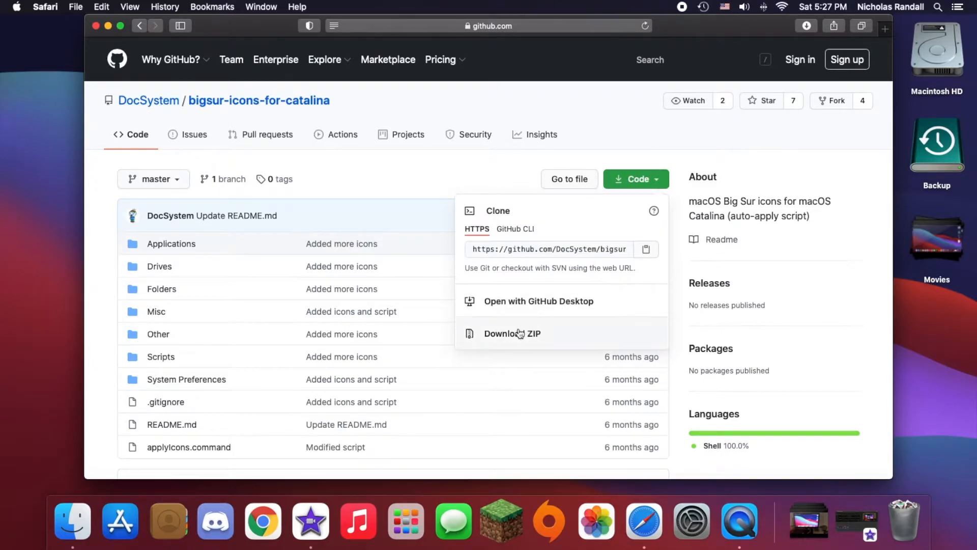
left_click(511, 333)
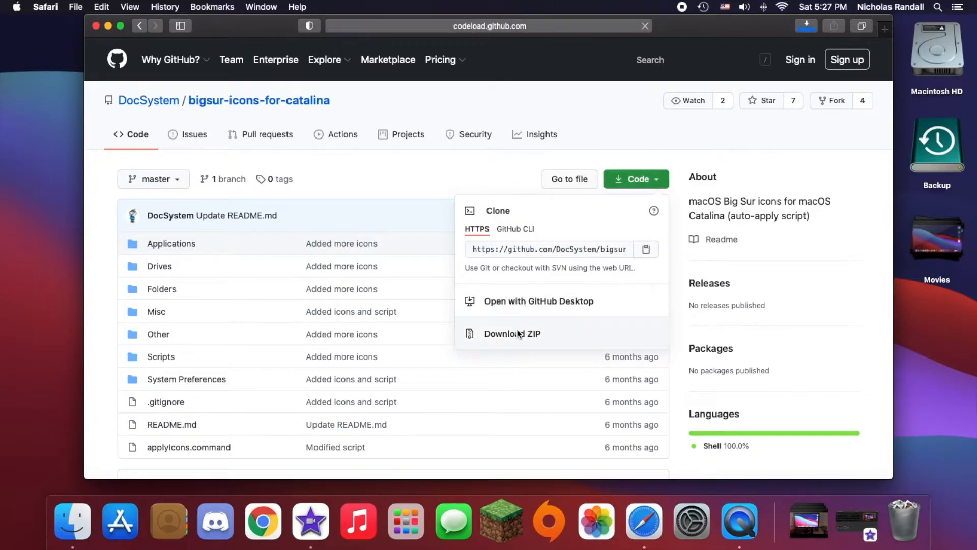
left_click(512, 333)
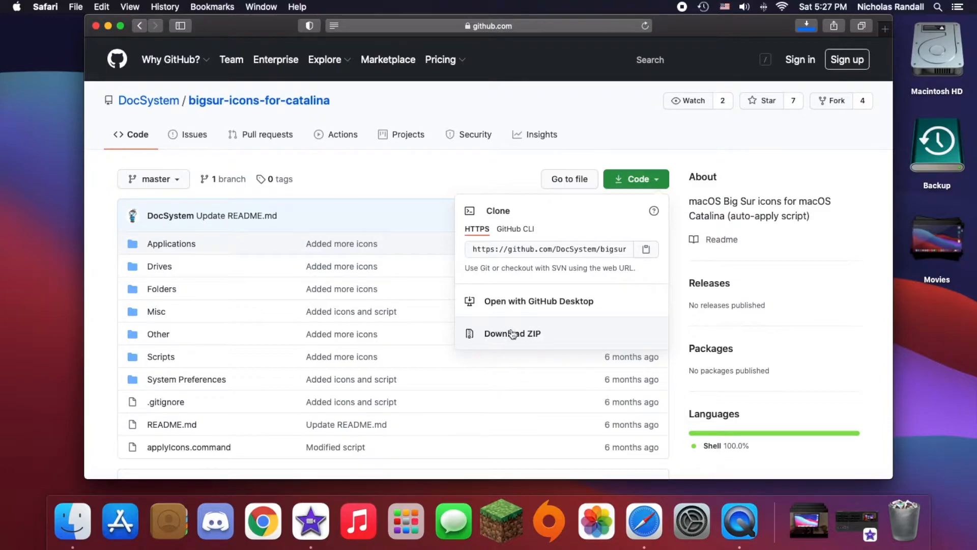
mouse_move(787, 42)
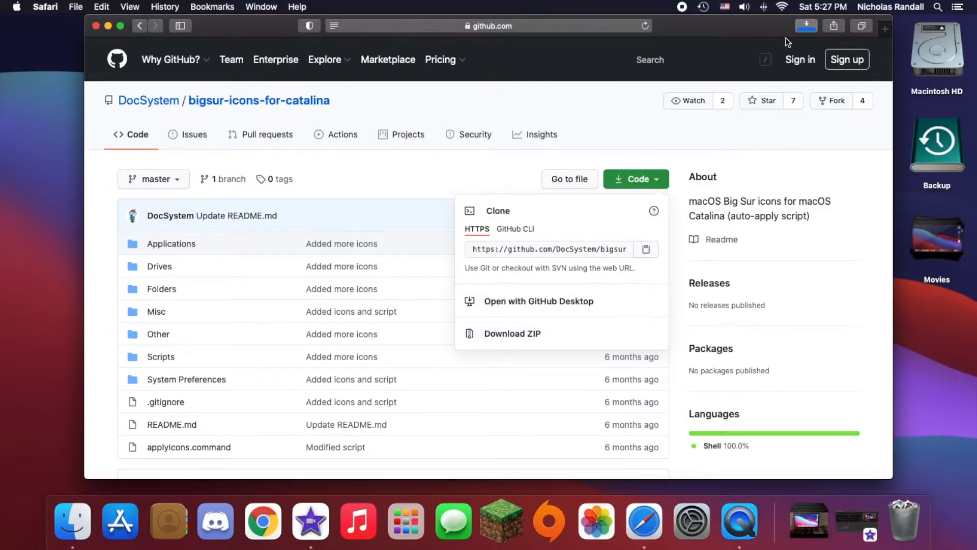
left_click(805, 25)
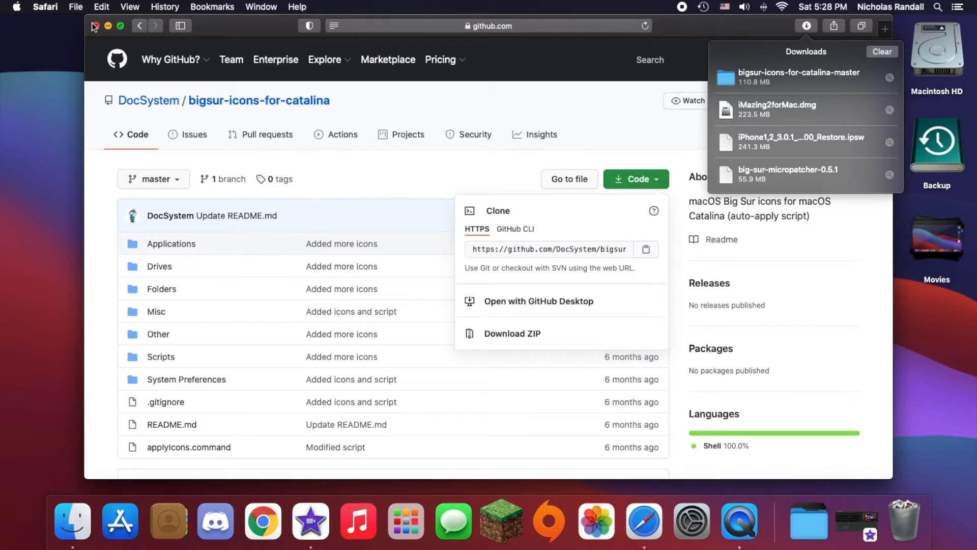
- Close Safari and open bigsur-icons-for-catalina-master from the Downloads stack
left_click(94, 26)
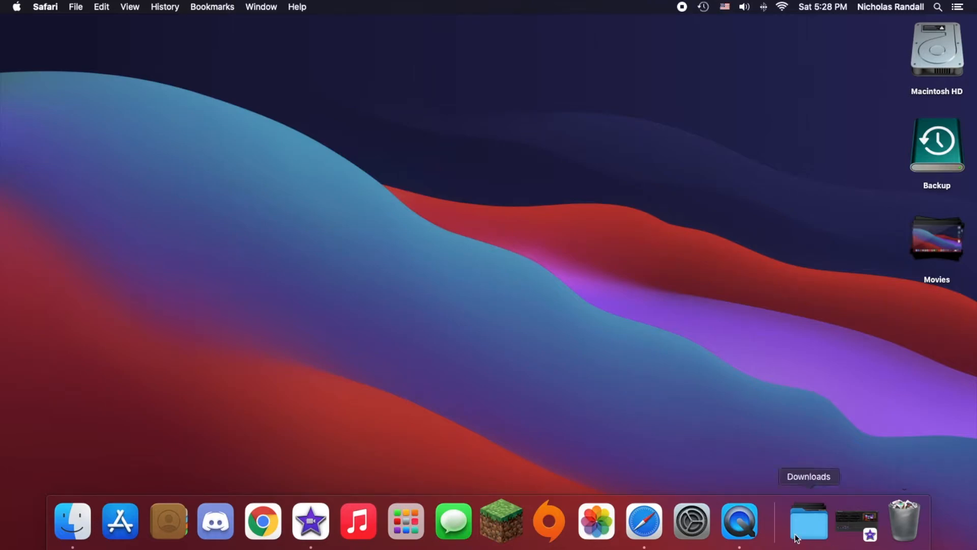
left_click(808, 520)
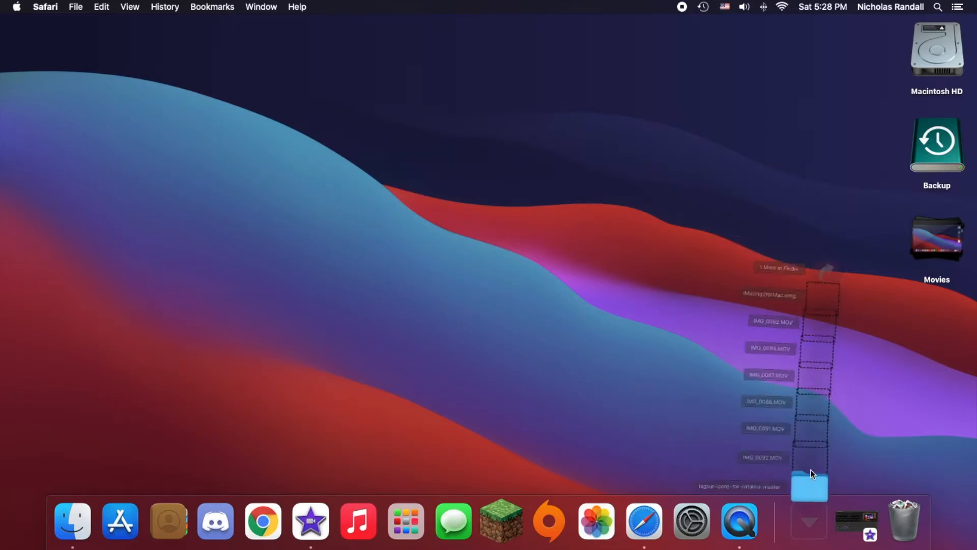
left_click(514, 258)
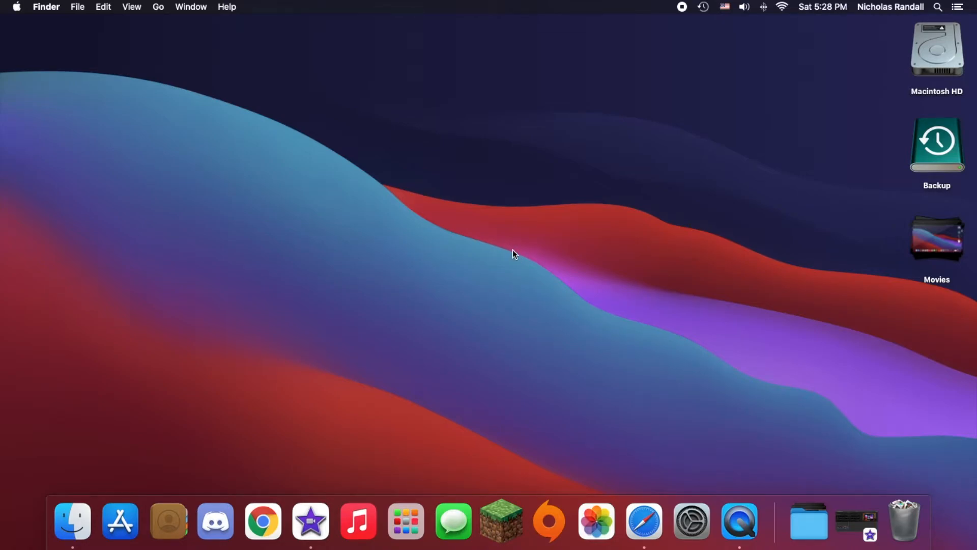
mouse_move(631, 487)
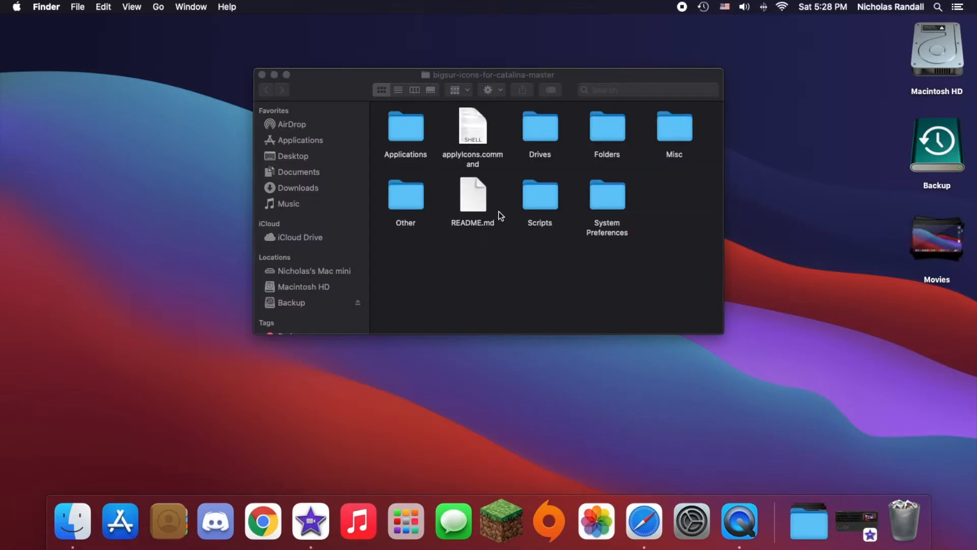
mouse_move(477, 140)
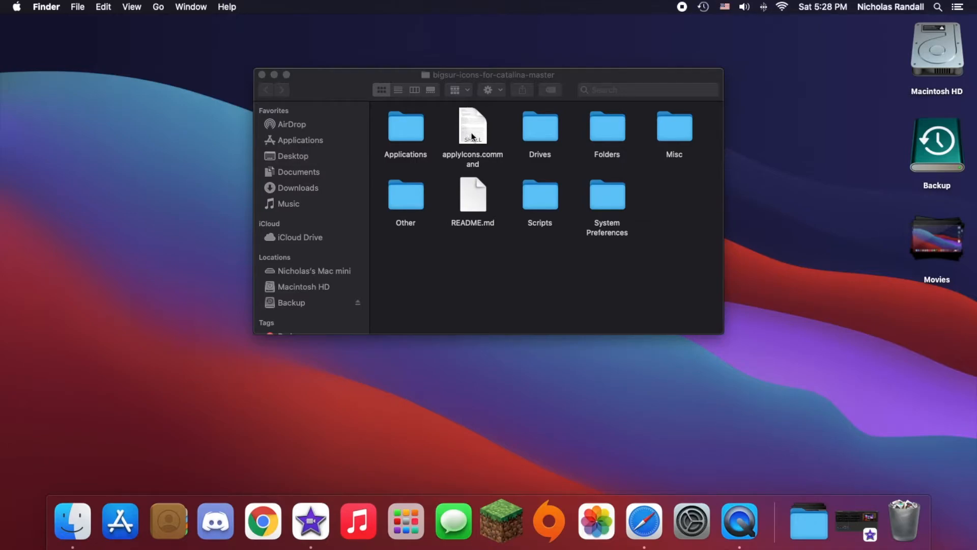
- Launch applyIcons.command, triggering the unidentified-developer warning
left_click(472, 127)
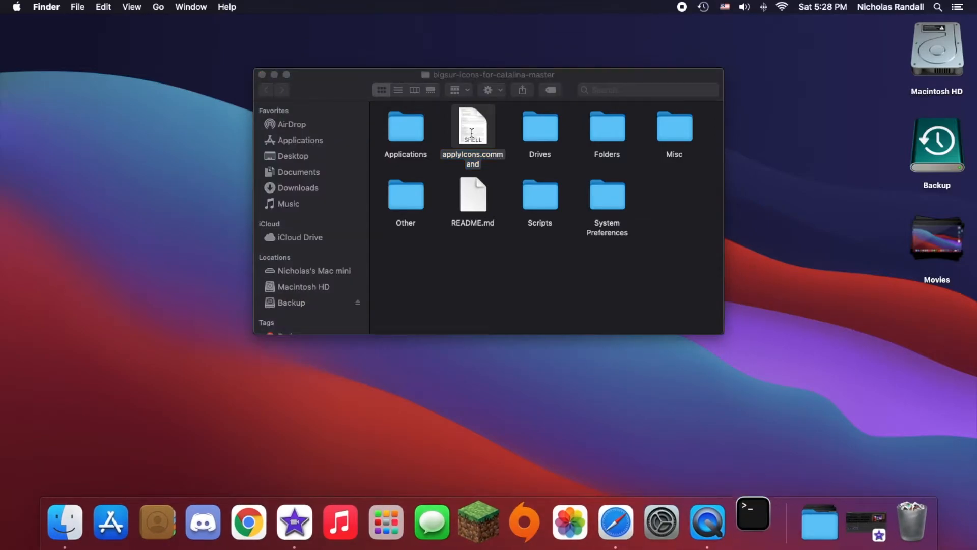
double_click(472, 127)
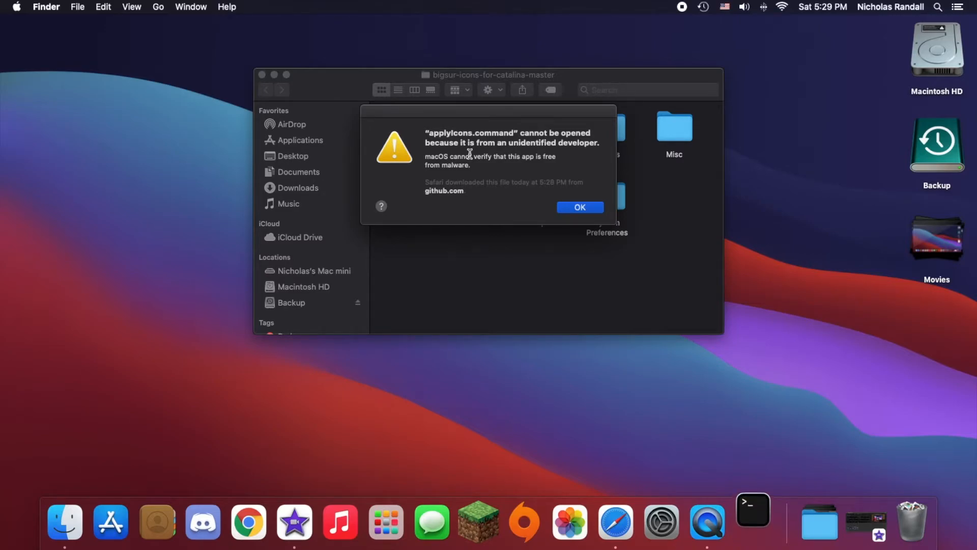
- Dismiss the applyIcons.command security warning with OK and close the Finder window
left_click(578, 207)
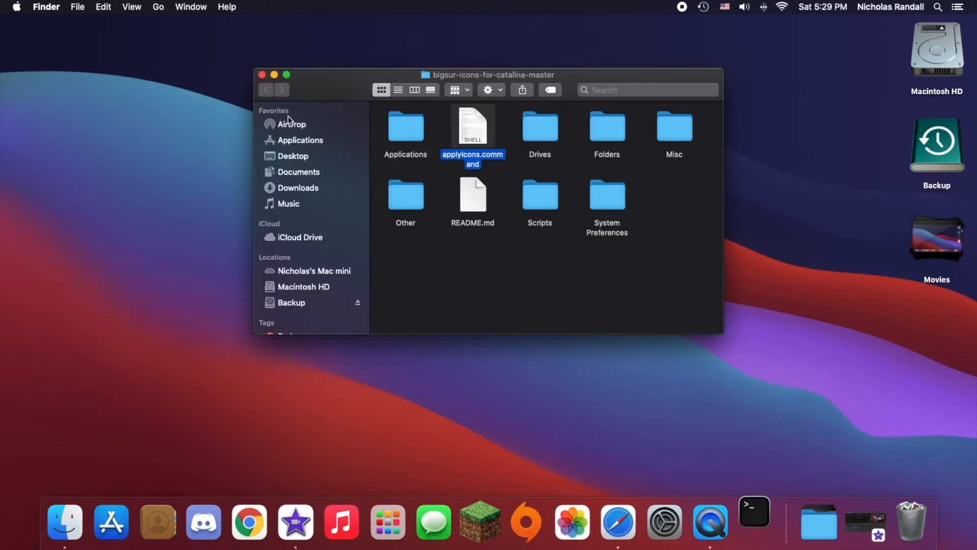
left_click(261, 75)
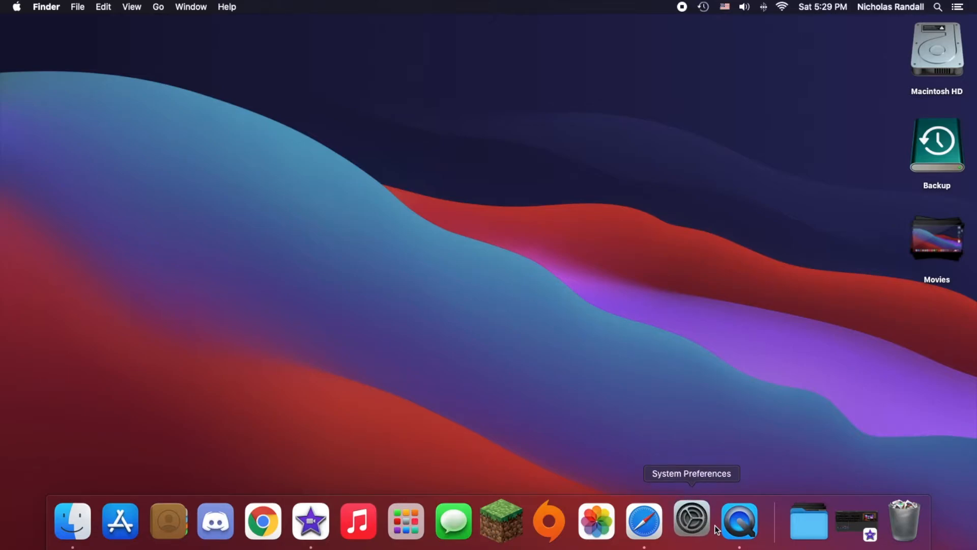
- Open System Preferences > Security & Privacy > General showing blocked applyIcons.command
left_click(691, 521)
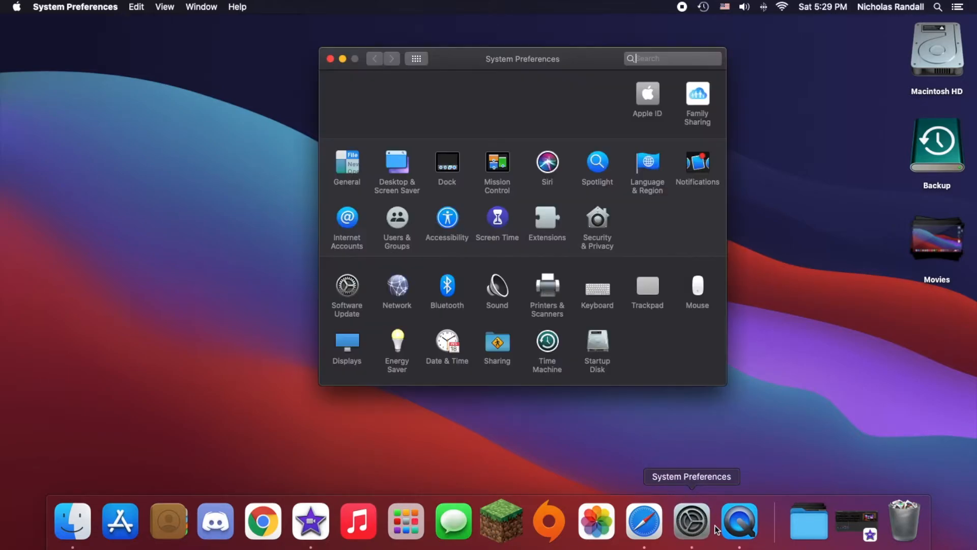
mouse_move(591, 226)
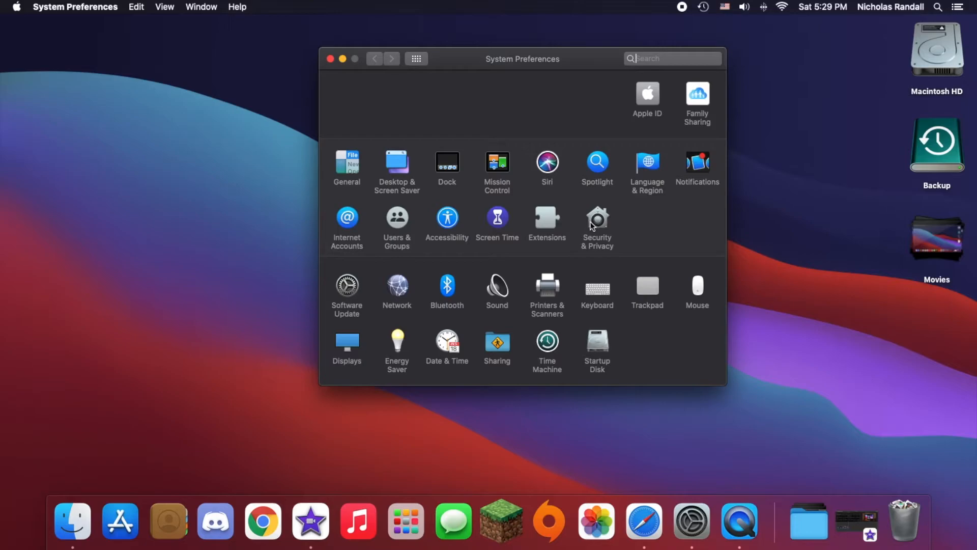
mouse_move(597, 225)
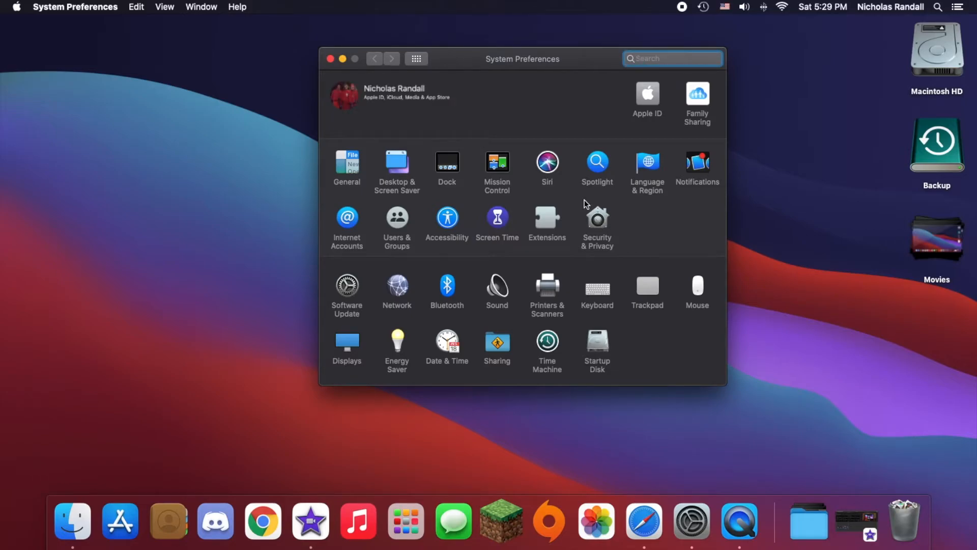
mouse_move(597, 219)
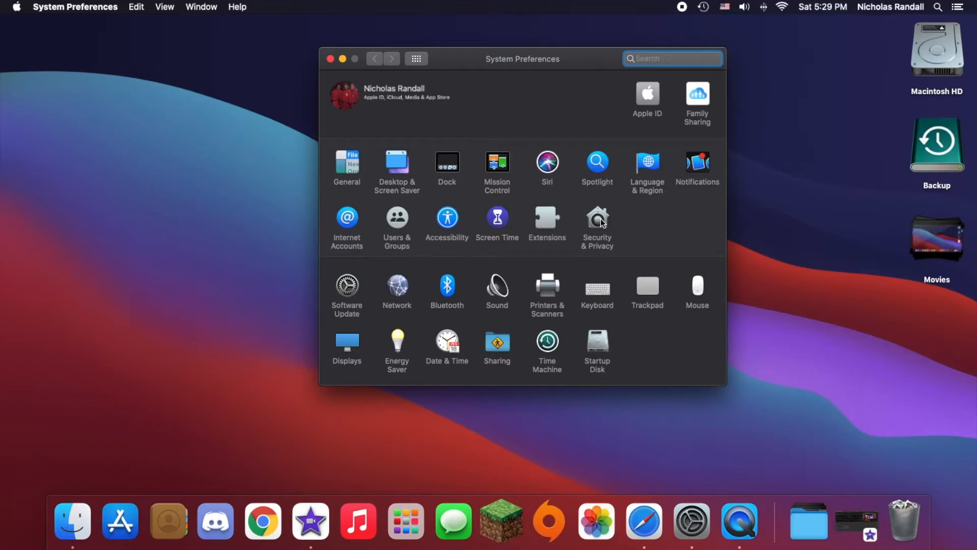
left_click(597, 222)
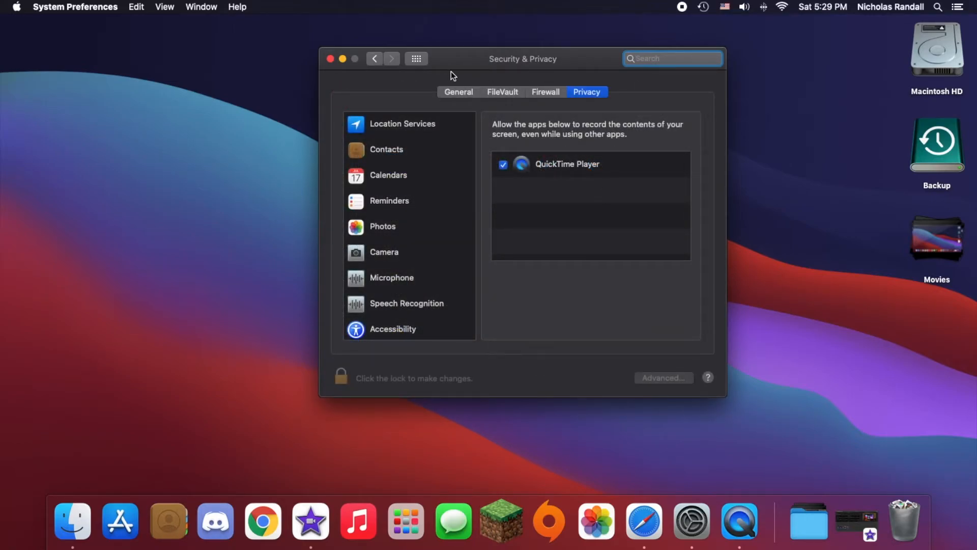
left_click(458, 92)
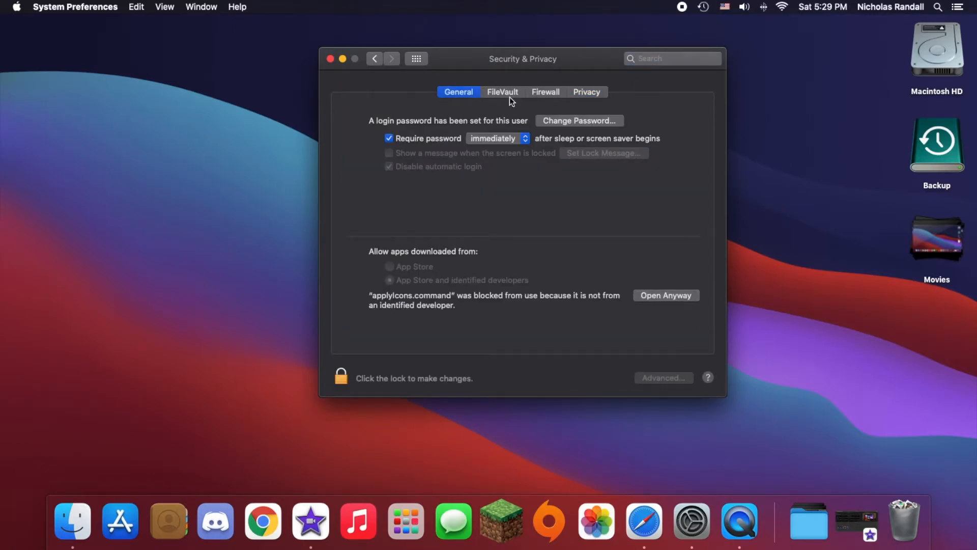
mouse_move(395, 299)
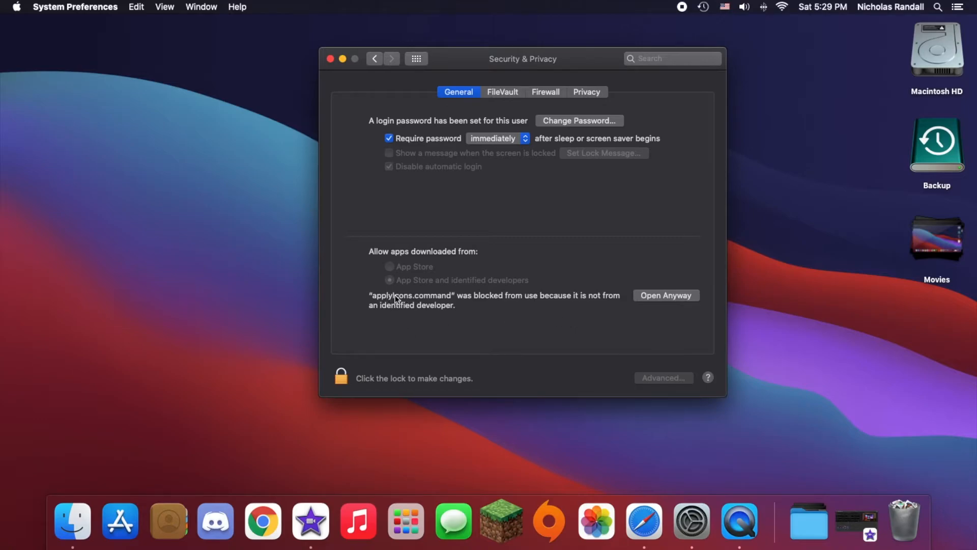
mouse_move(665, 294)
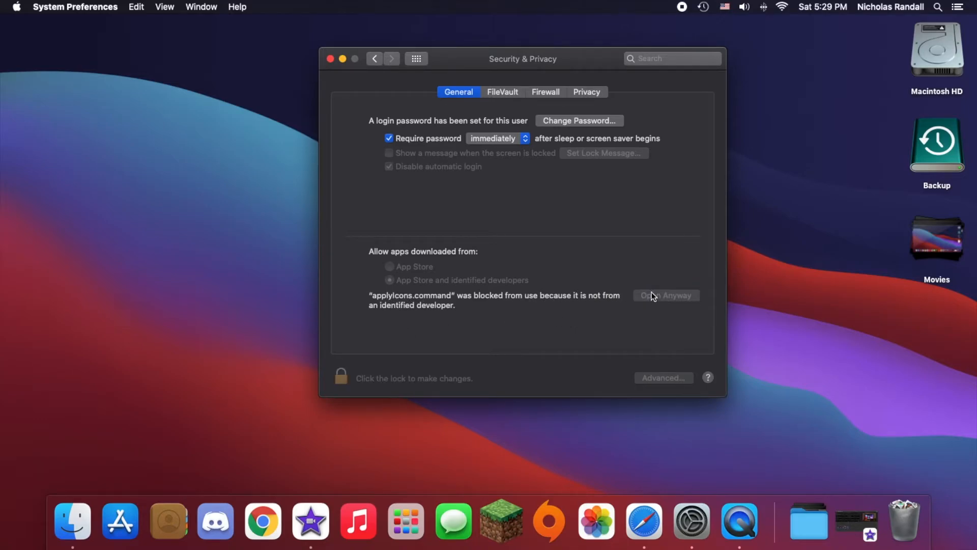
- Choose Open Anyway for applyIcons.command and confirm Open in the verification warning
left_click(665, 295)
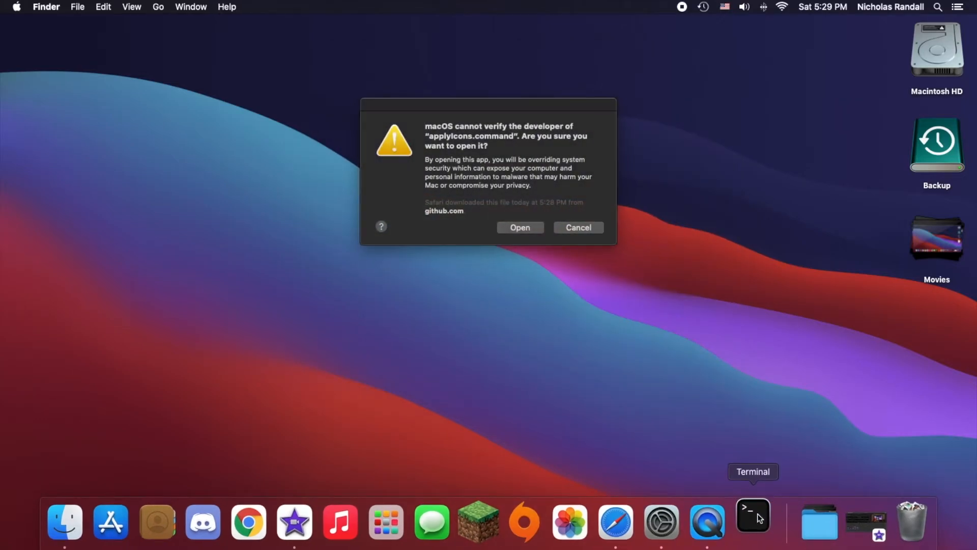
mouse_move(590, 131)
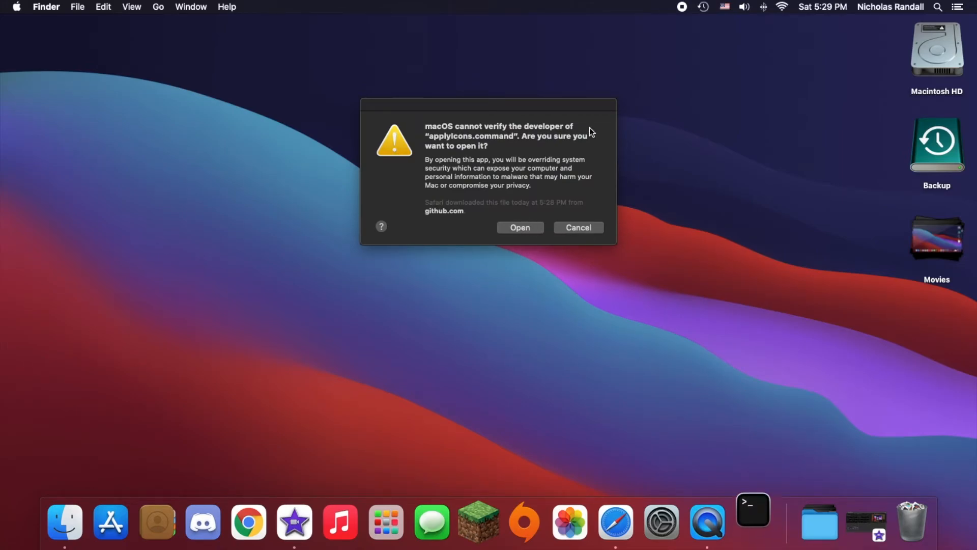
left_click(519, 227)
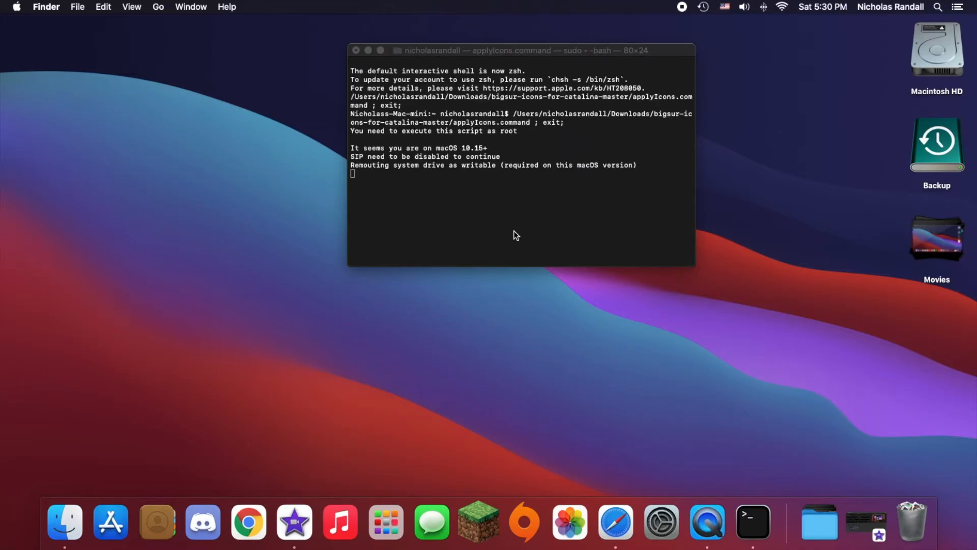
- Enter the admin password in Terminal and let applyIcons assign the Big Sur icons
key("Return")
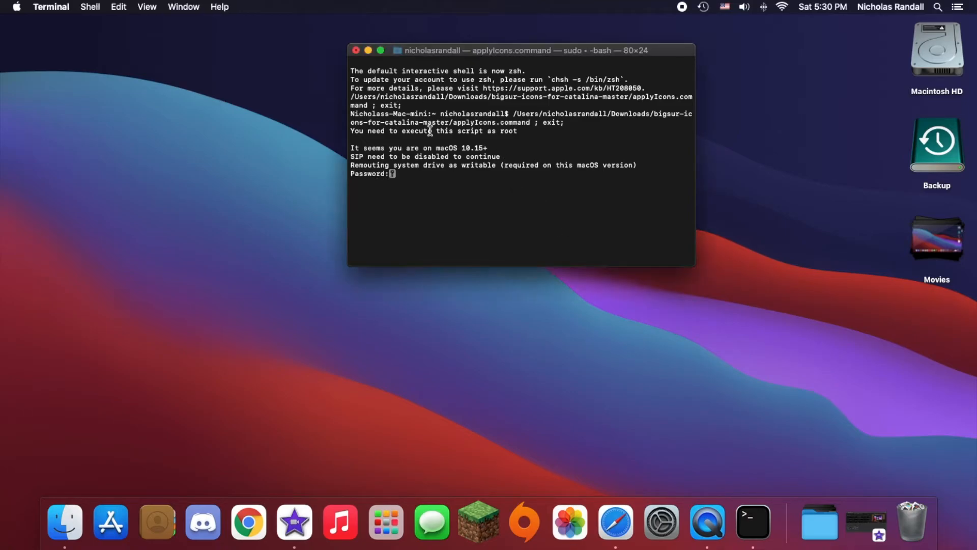
mouse_move(461, 164)
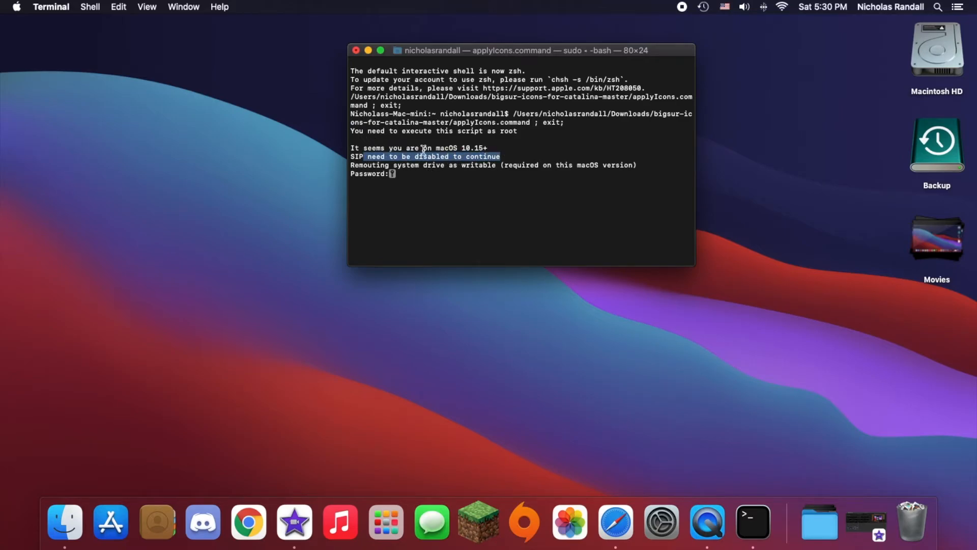
mouse_move(339, 161)
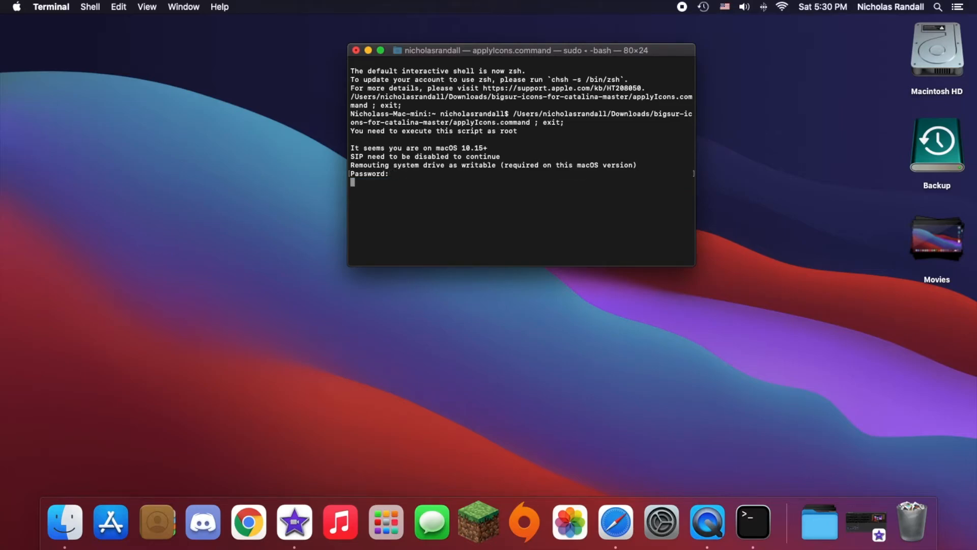
key("Return")
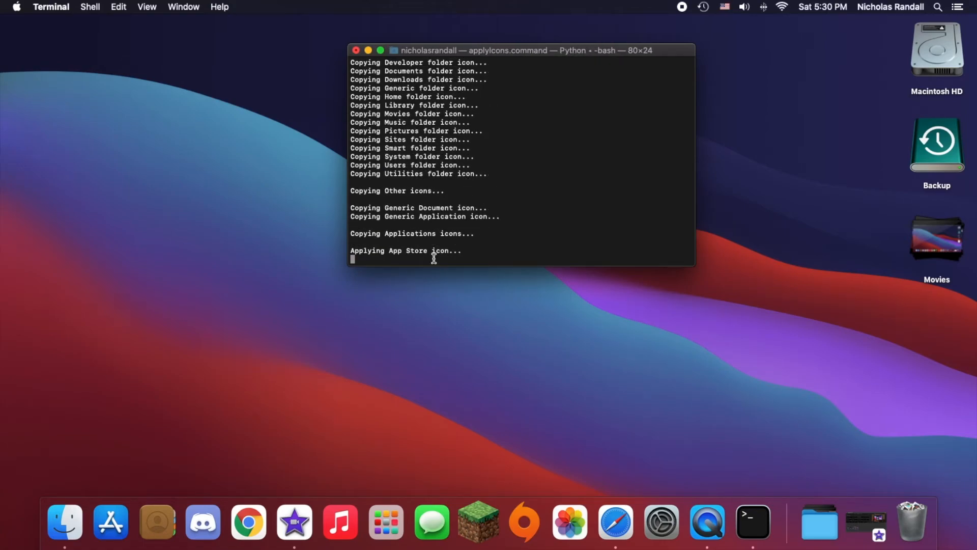
mouse_move(427, 243)
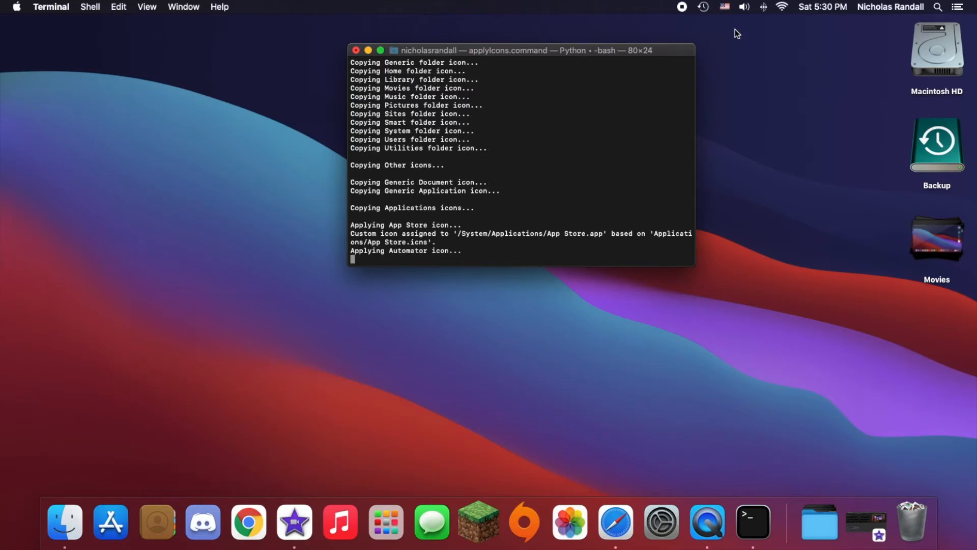
mouse_move(644, 56)
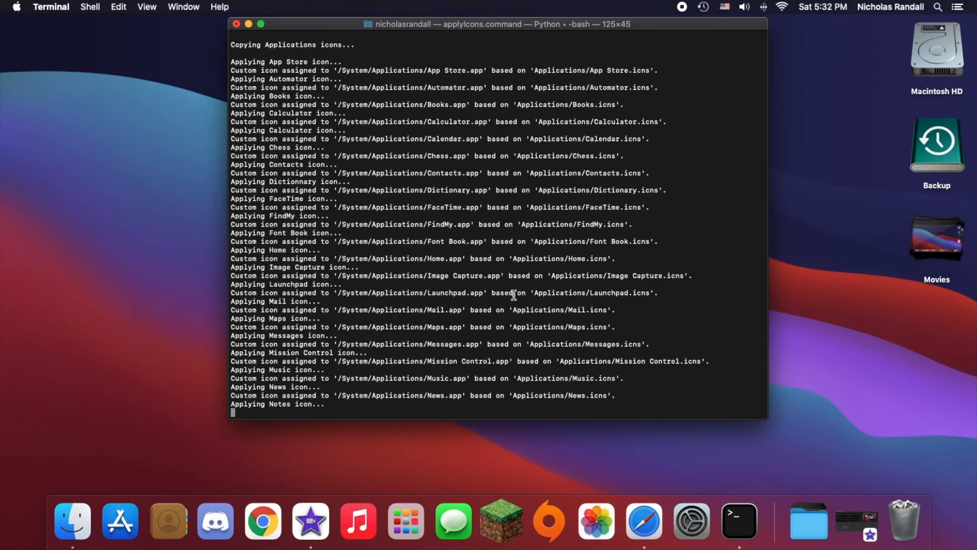
scroll("down", 3)
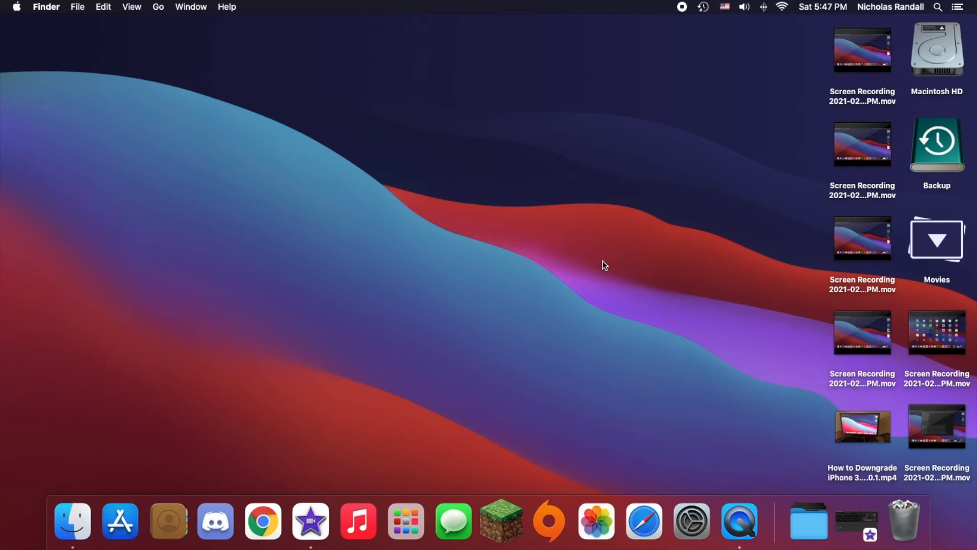
mouse_move(656, 247)
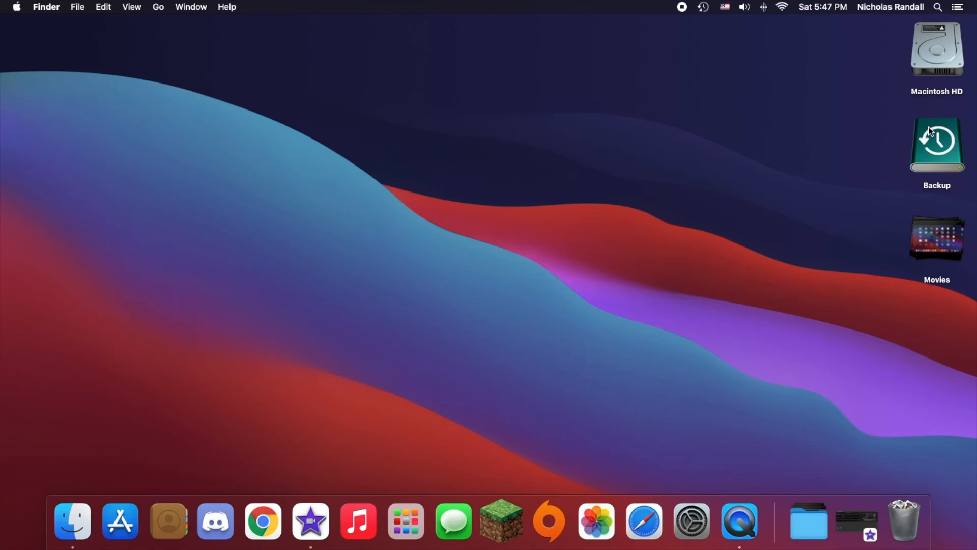
- Open Launchpad from the Dock to view the Big Sur-style app icons
left_click(405, 521)
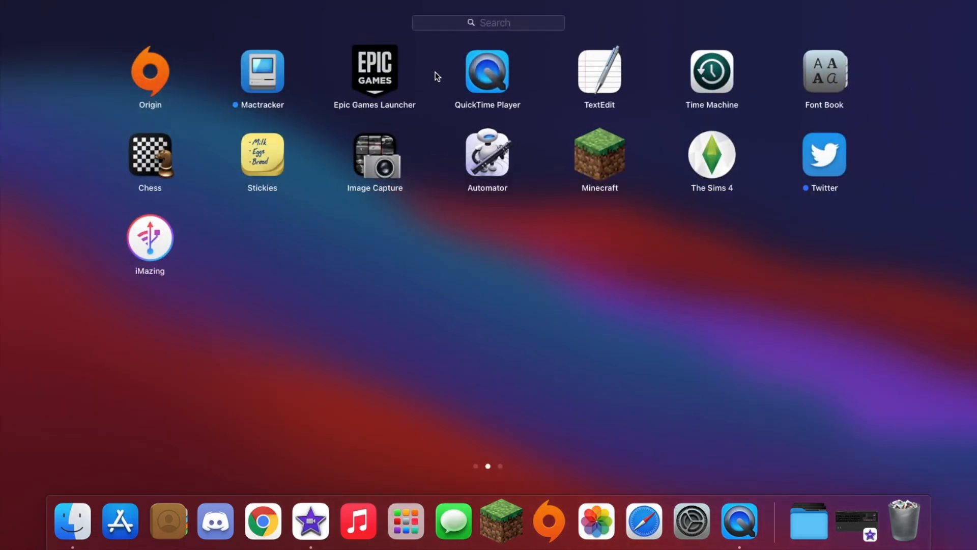
mouse_move(471, 136)
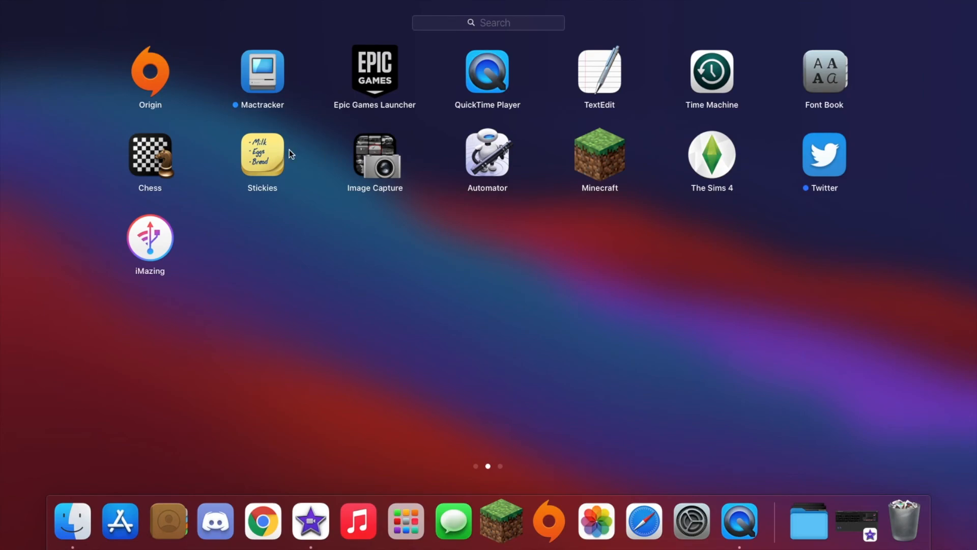
mouse_move(276, 75)
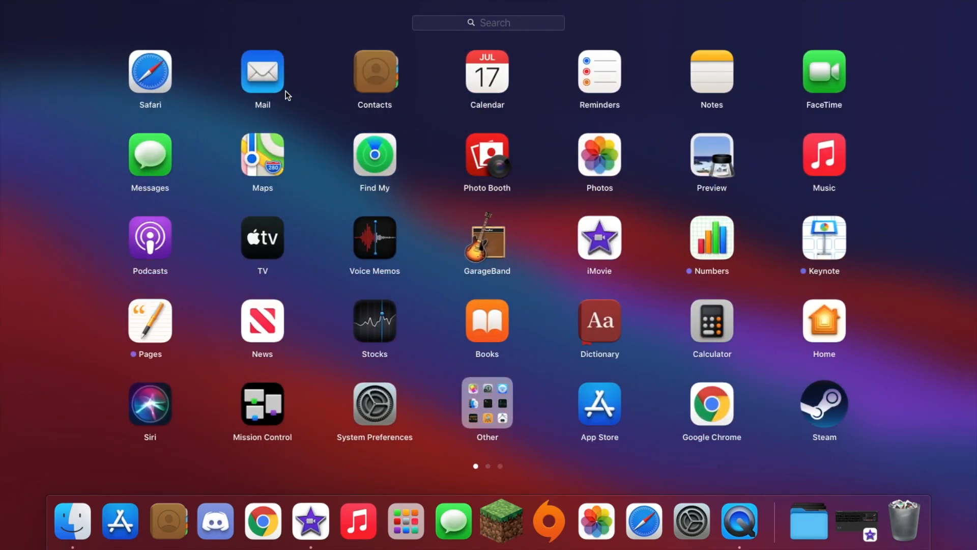
mouse_move(687, 56)
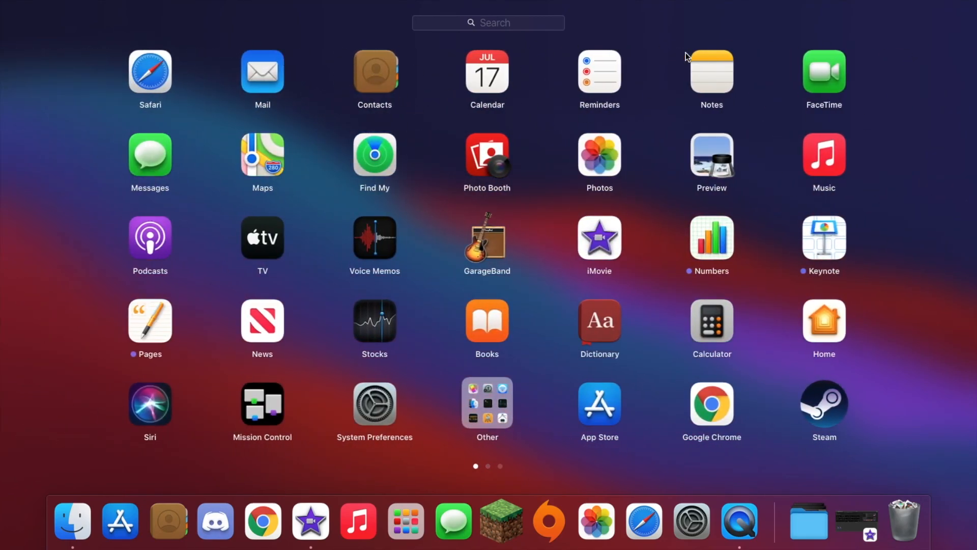